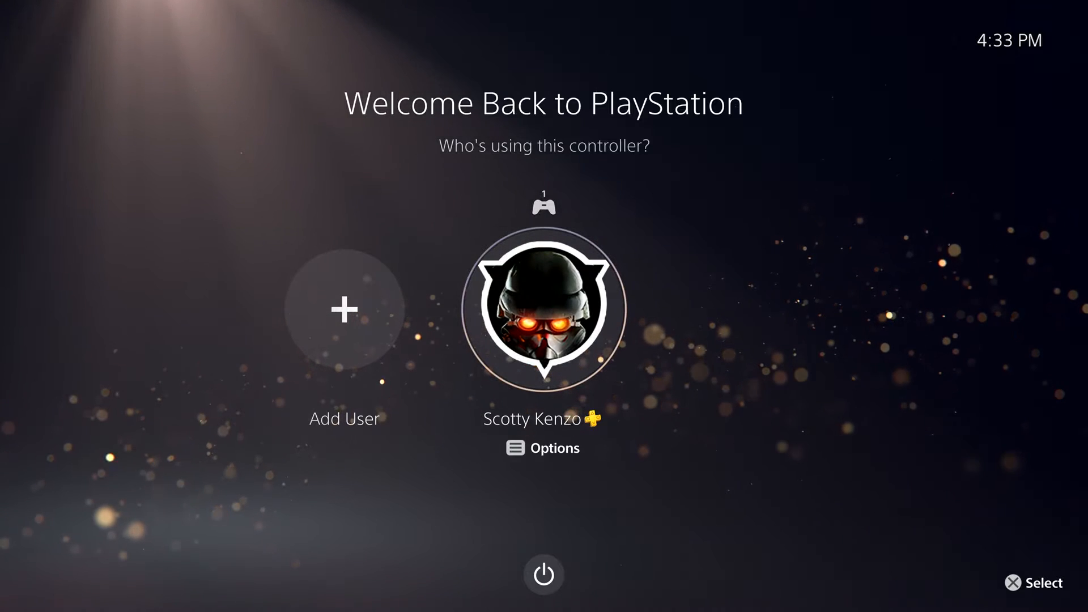
- Sign in with the existing user profile on the Welcome Back screen
click(545, 309)
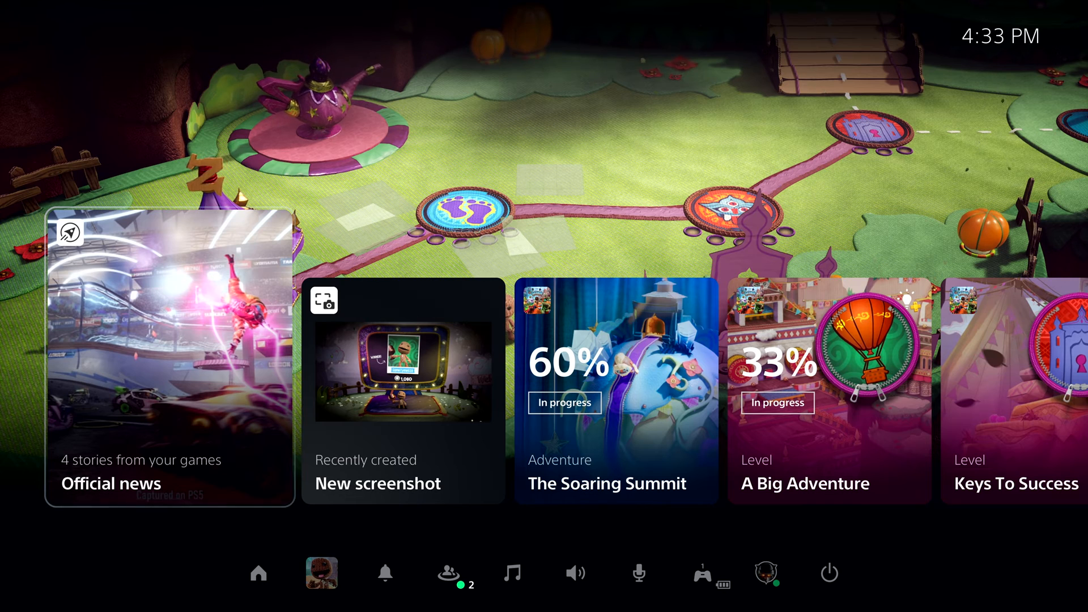
- Check Switcher and the profile, then reach the New screenshot card dated 9/28, 4:22 PM
click(259, 573)
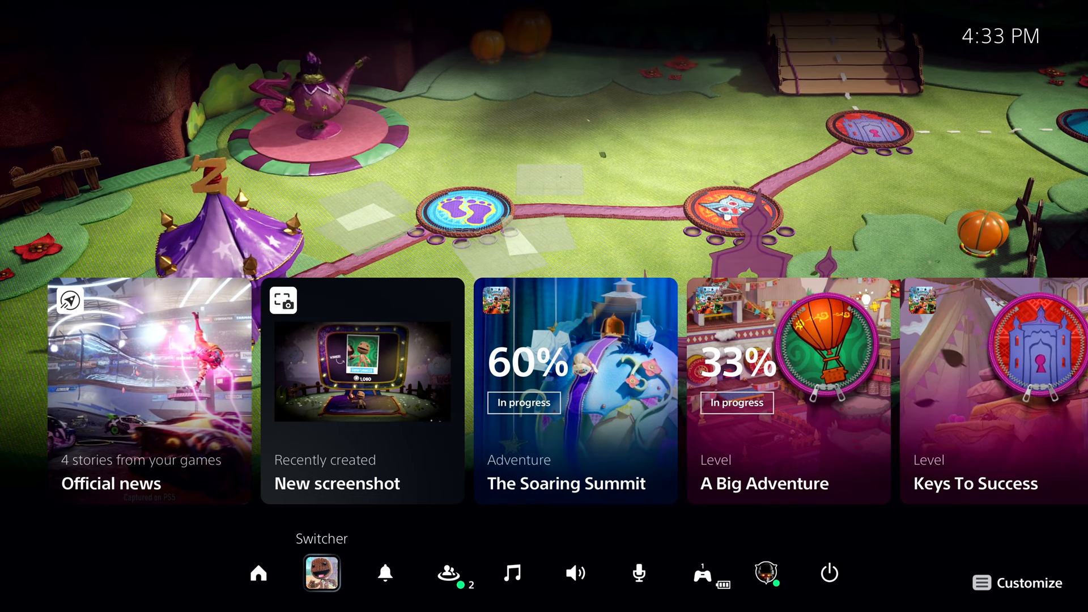
click(448, 572)
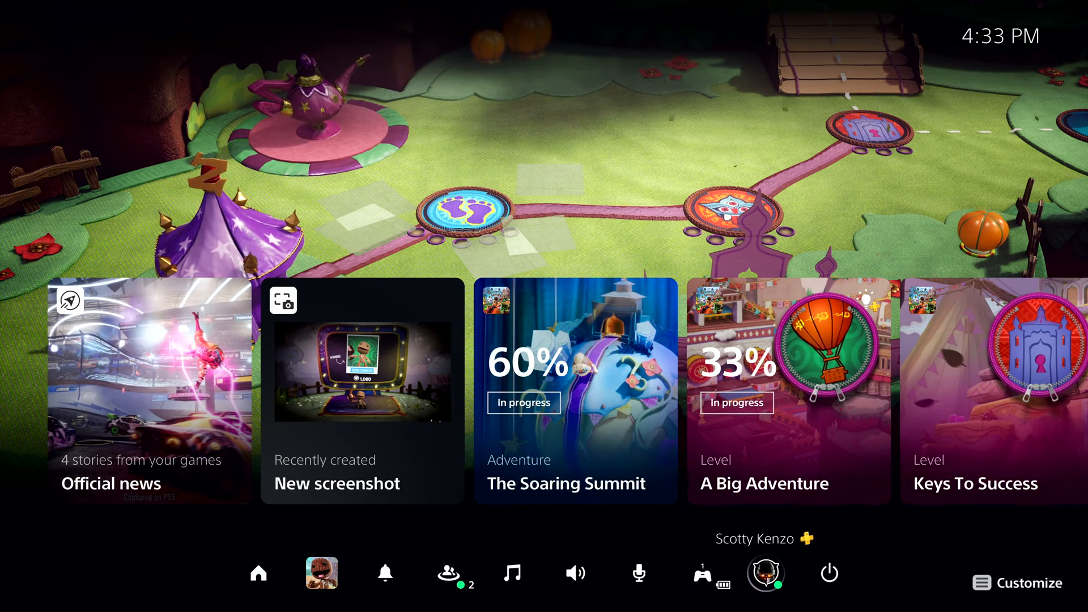
mouse_move(828, 573)
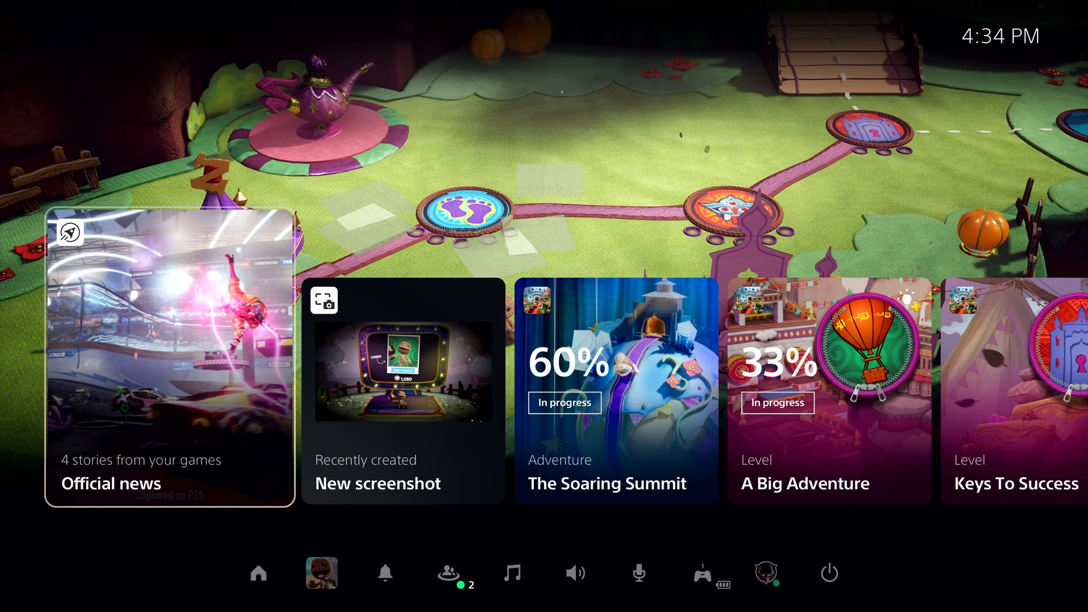
click(169, 366)
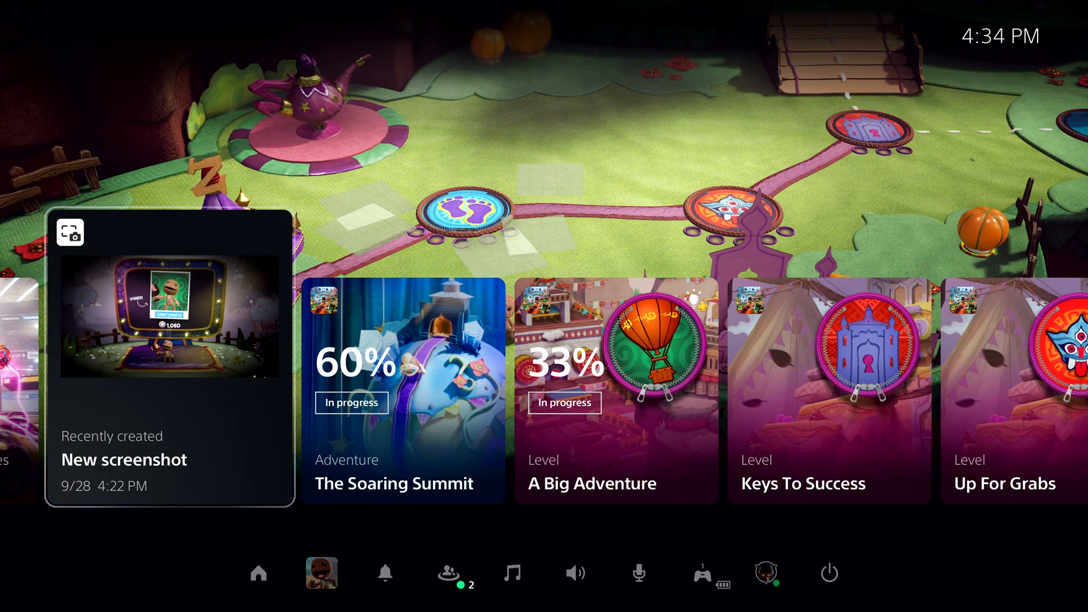
- Scroll past The Soaring Summit to the A Big Adventure card (33%, ~10 minutes left)
scroll(left, 3)
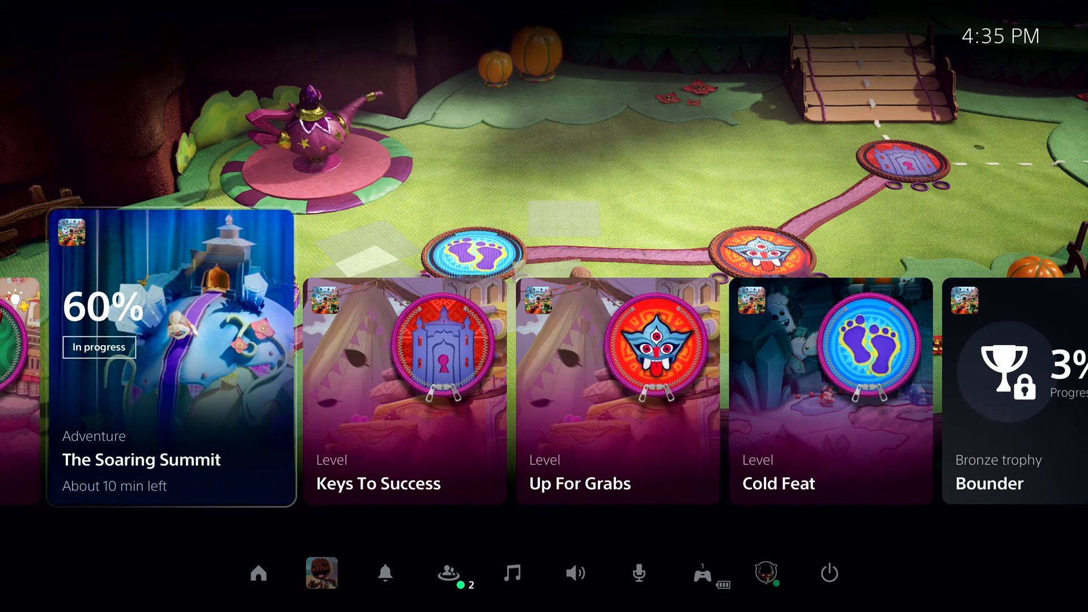
scroll(right, 3)
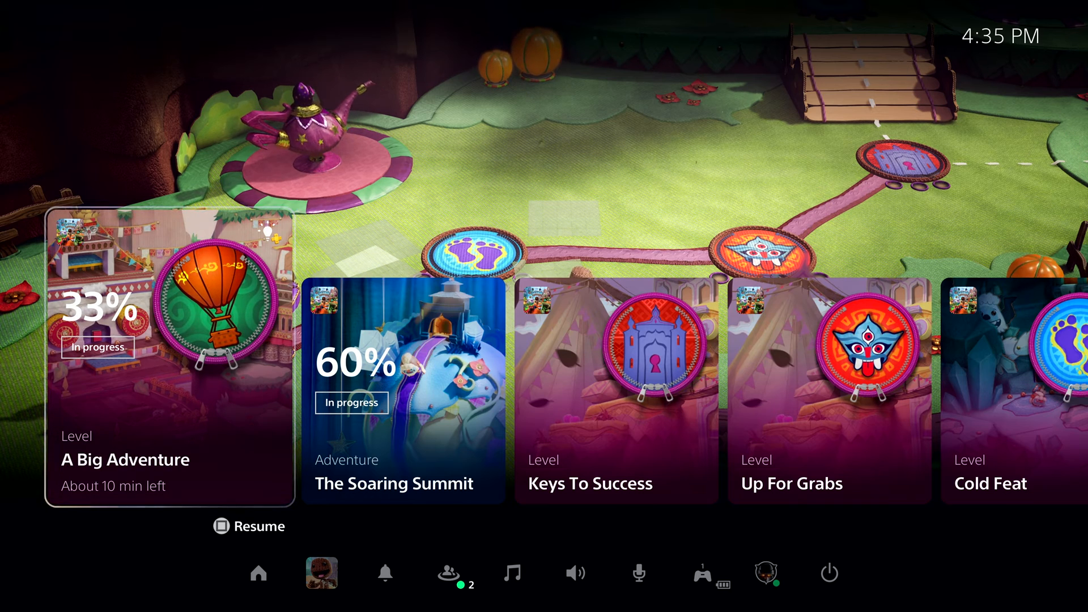
- Open the A Big Adventure card's details and resume the level
click(167, 368)
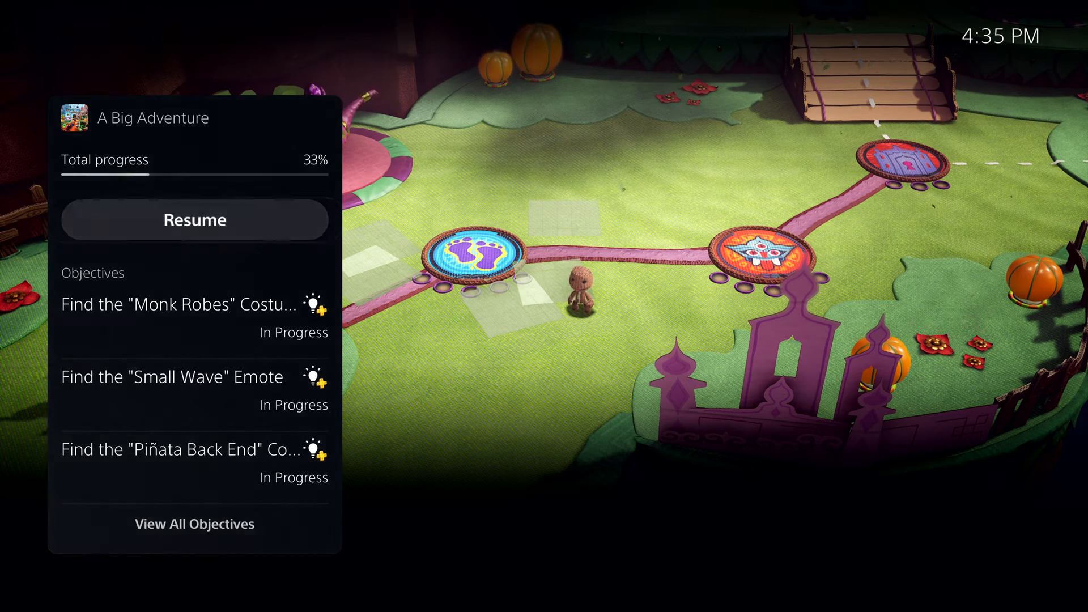
click(194, 220)
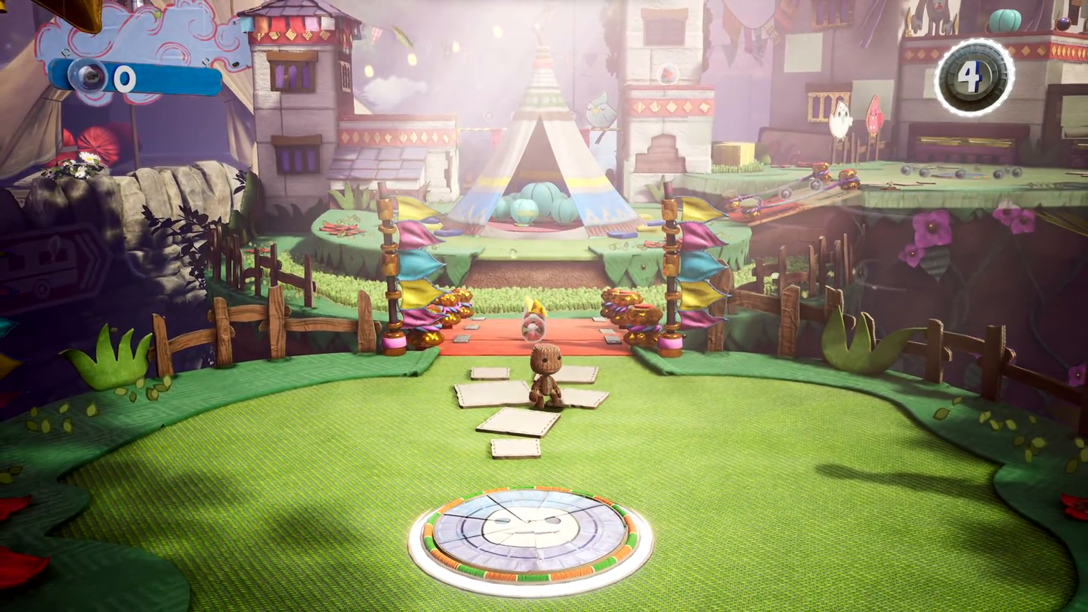
- Bring up Control Center mid-game and open the Monk Robes objective's hint video
key(PS)
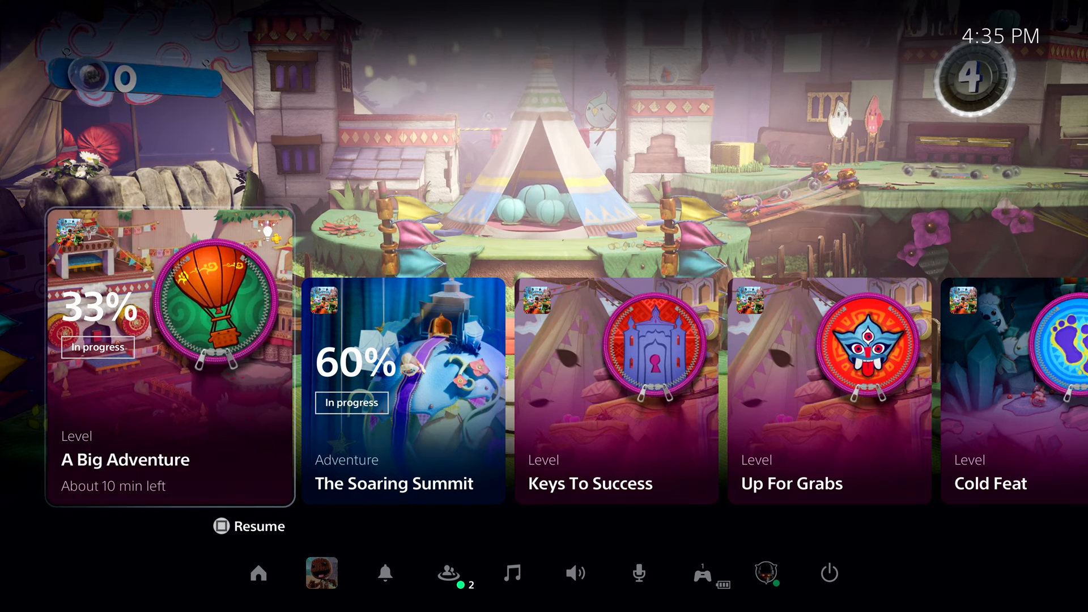
click(169, 361)
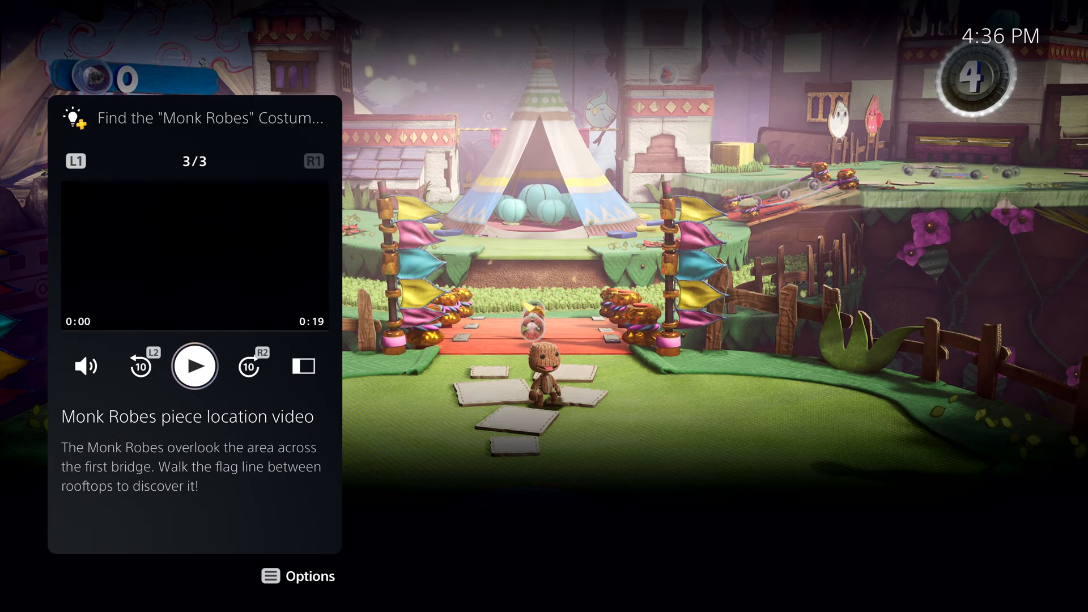
- Enlarge and play the Monk Robes location video, then return it to the side panel
click(194, 366)
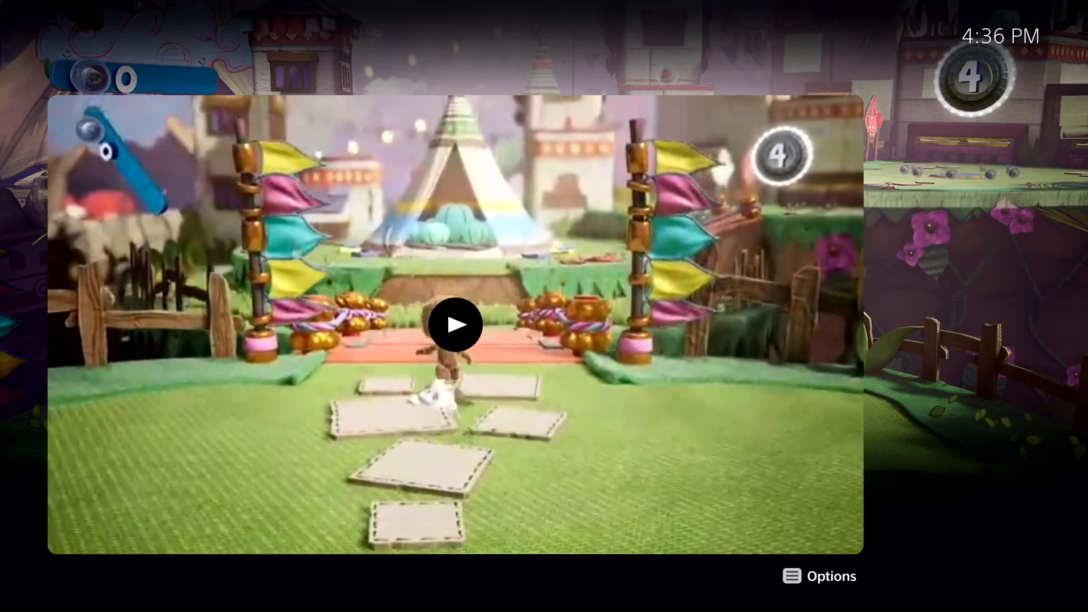
click(455, 324)
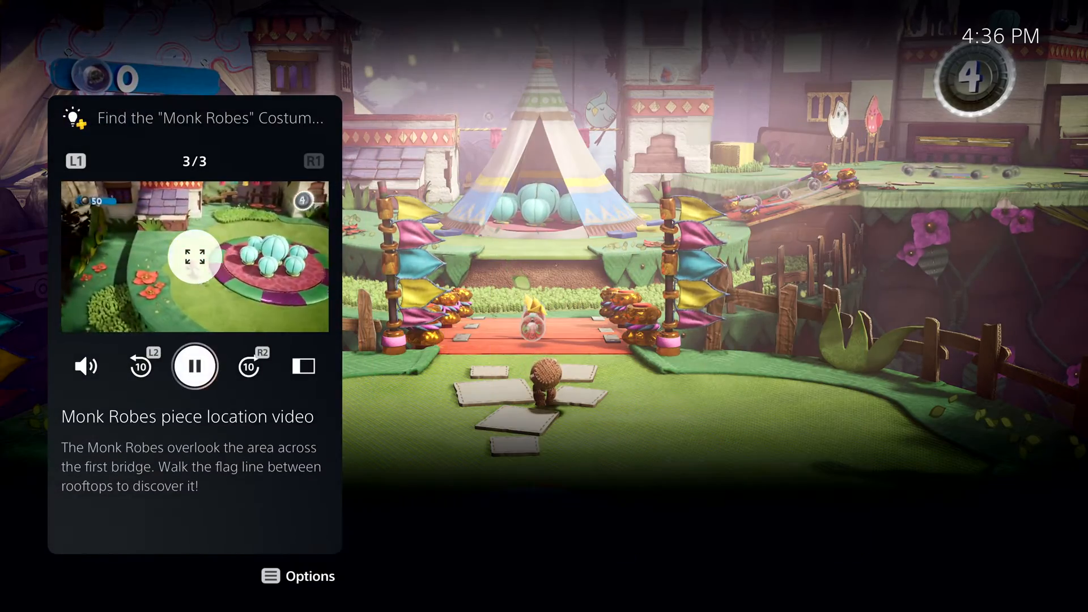
click(194, 365)
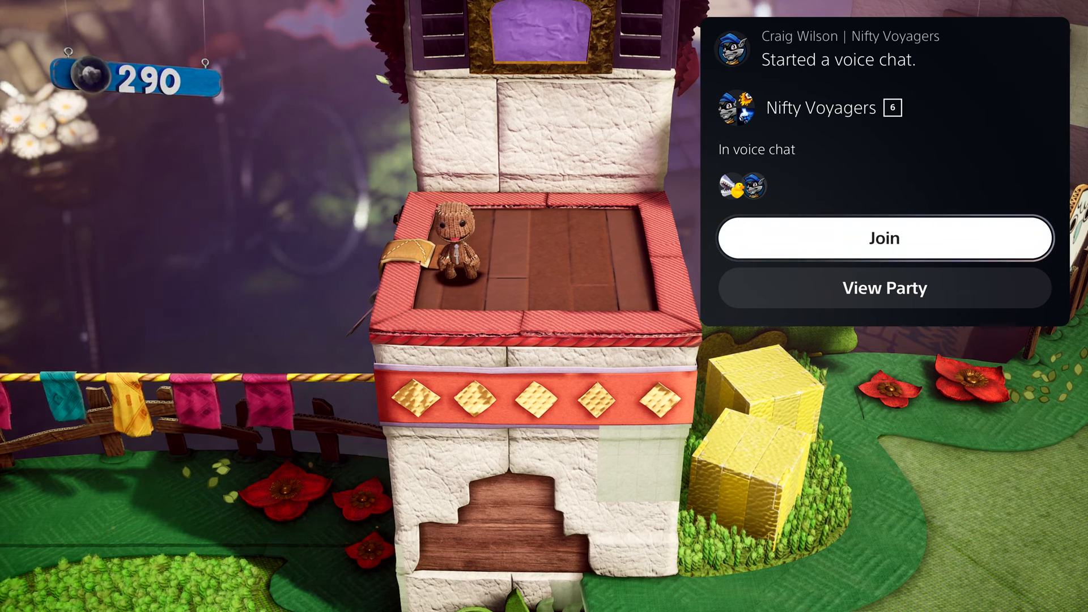
- Join the party's voice chat from its notification
click(883, 238)
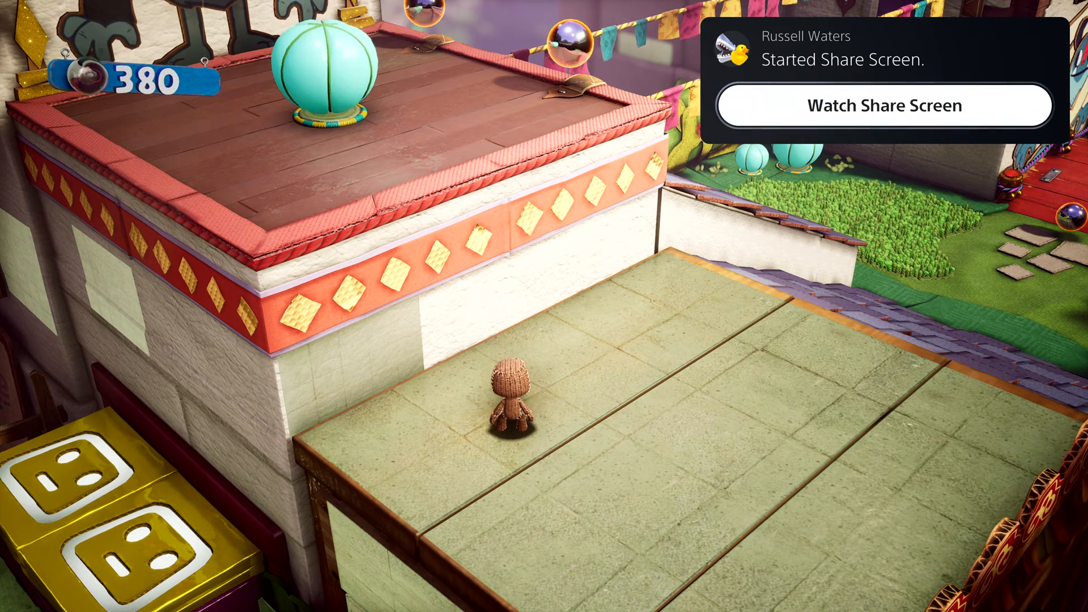
- Watch the party member's Uncharted: The Lost Legacy Share Screen in Picture-in-Picture
click(882, 106)
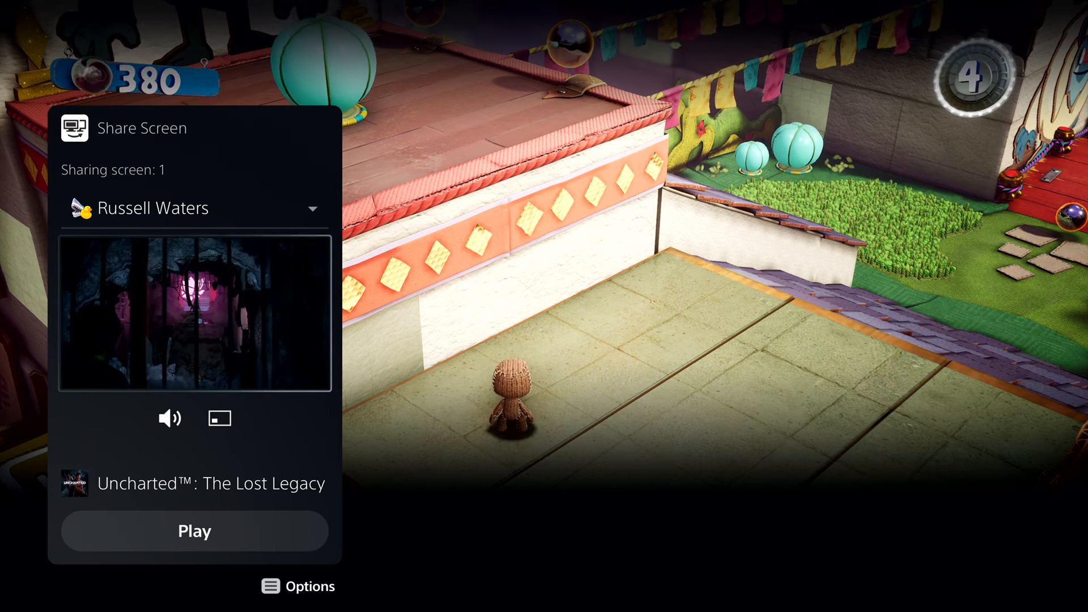
click(219, 418)
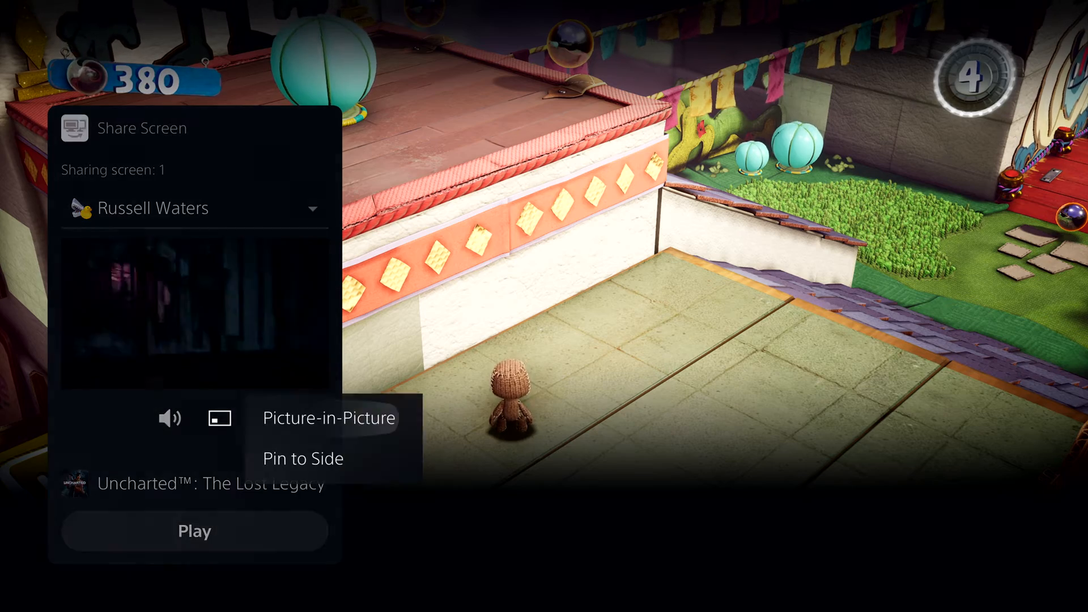
click(328, 417)
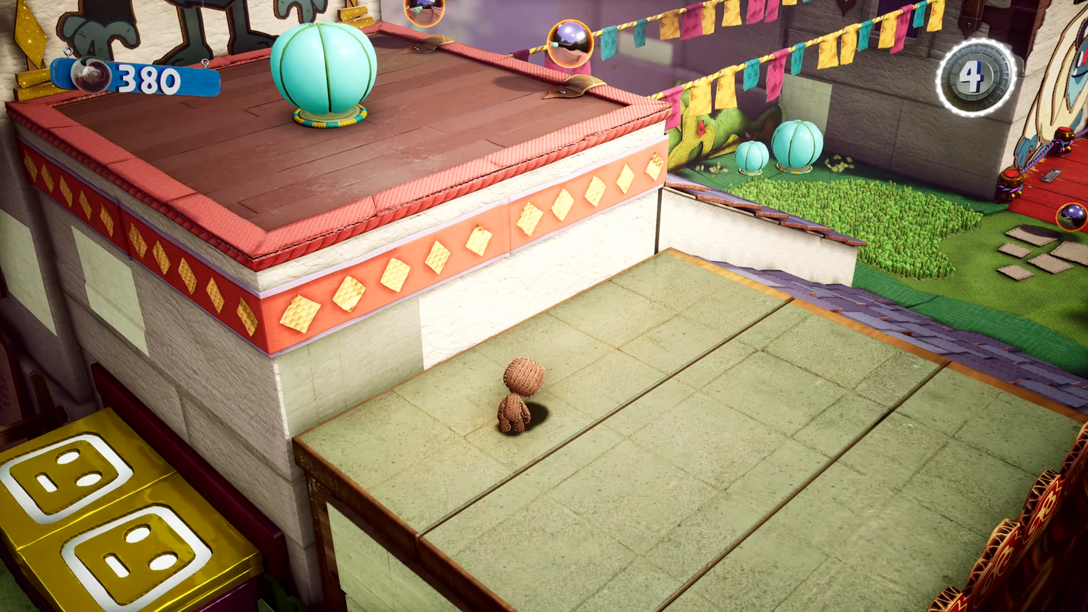
key(PS)
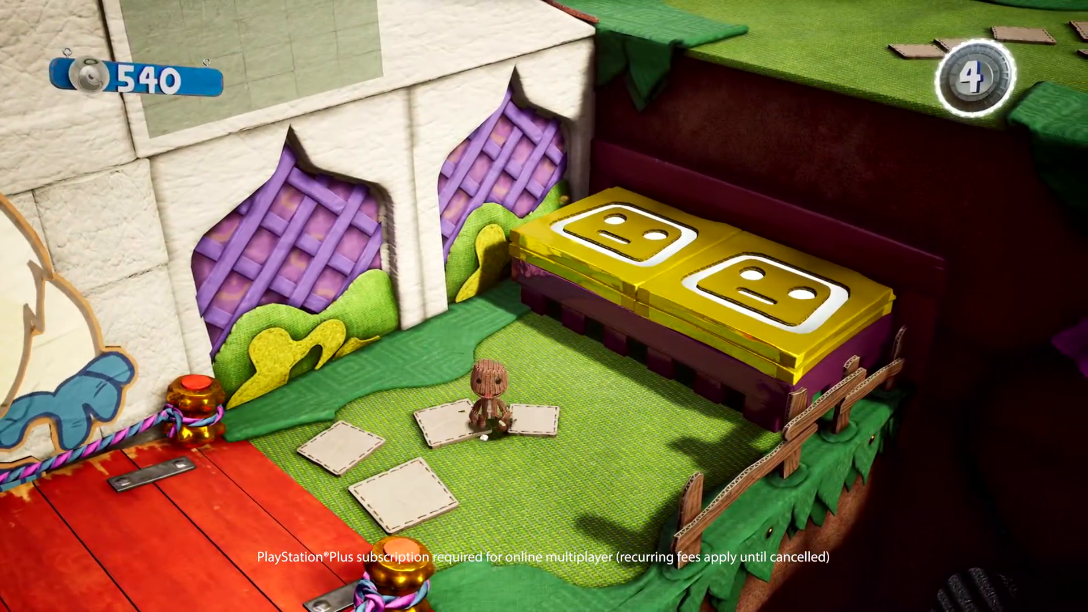
- Scroll the Control Center cards to the joinable Destruction AllStars session with 2/4 players
key(PS)
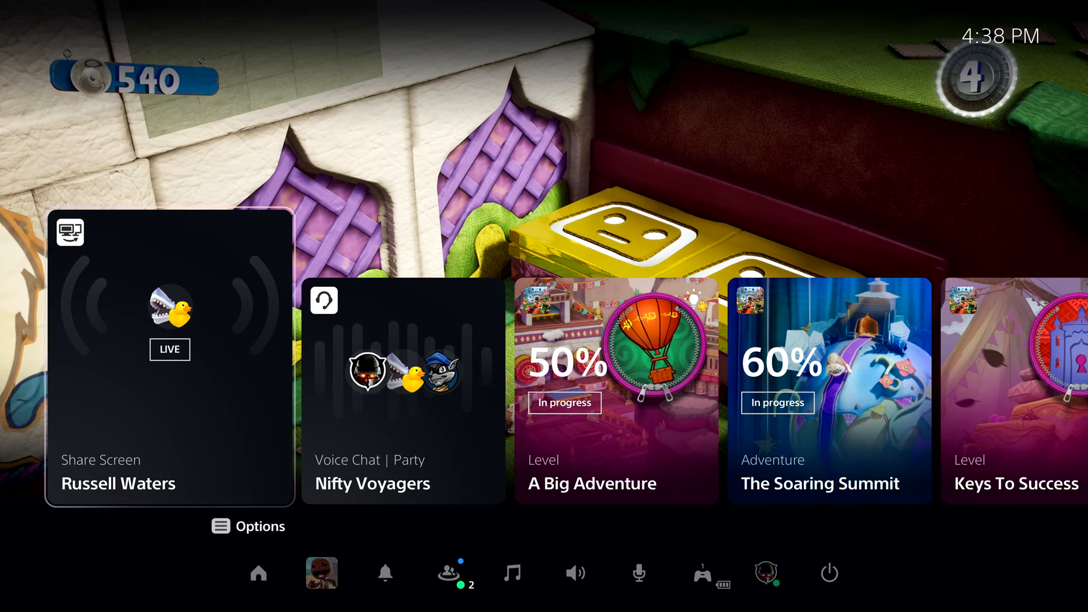
scroll(left, 3)
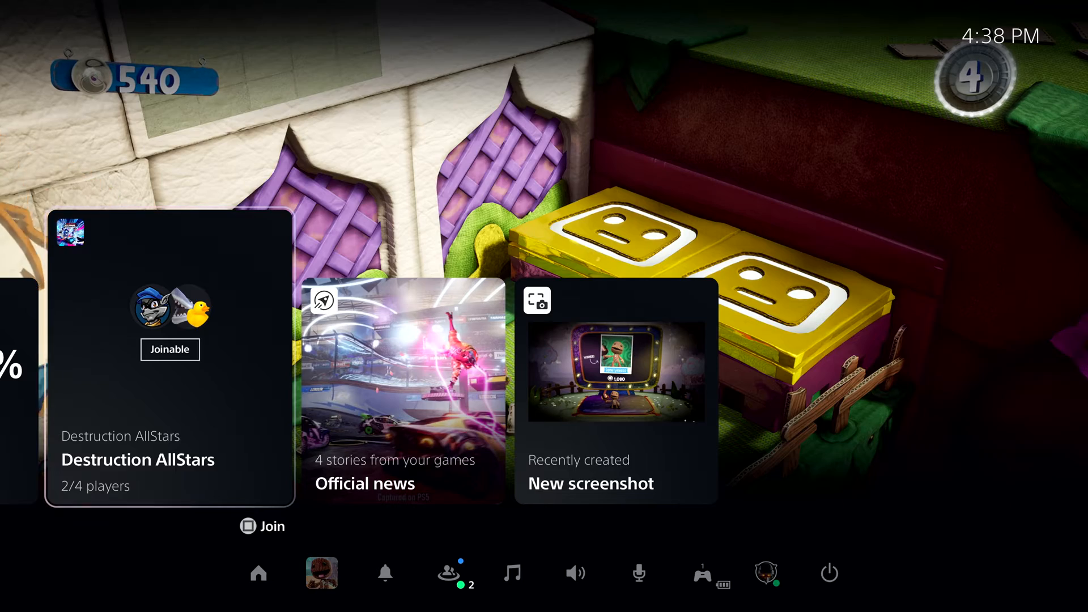
- Join the Destruction AllStars match from its Joinable card
click(169, 349)
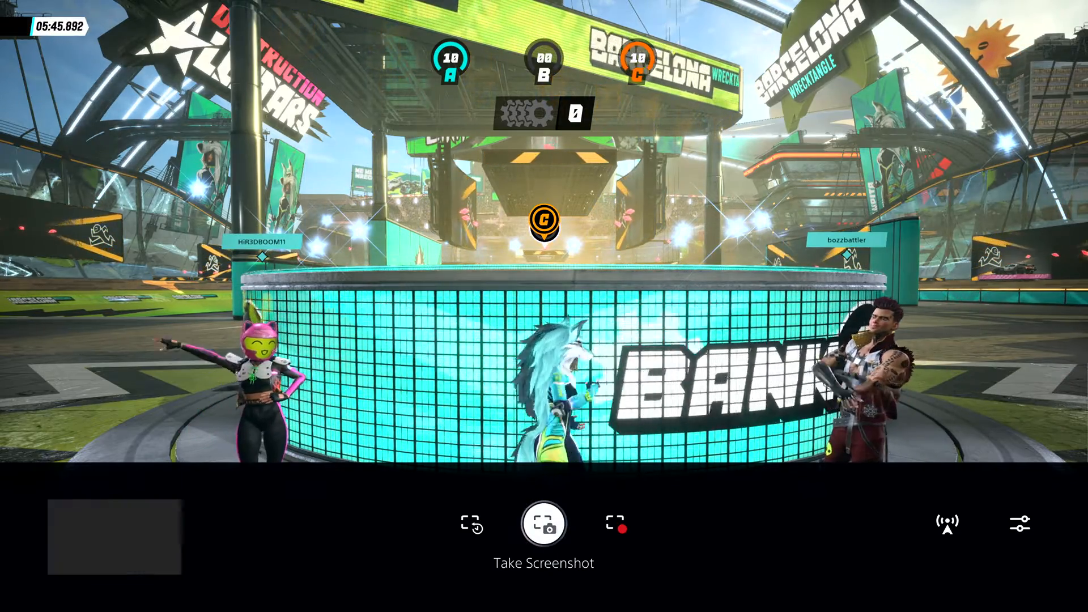
- Capture a screenshot of the Destruction AllStars lobby, then dismiss the Create menu
click(543, 523)
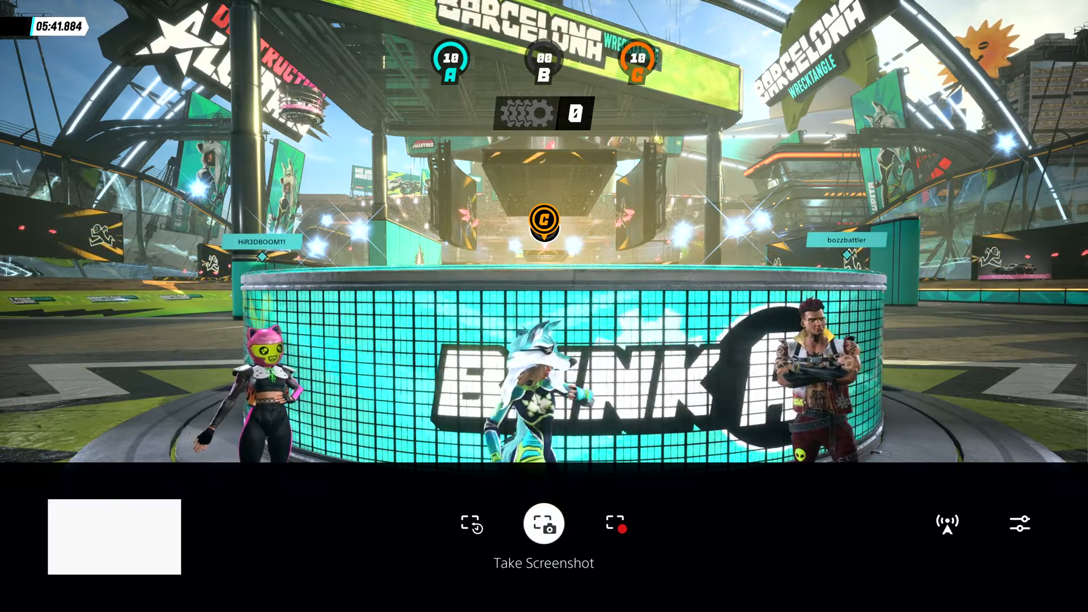
click(544, 523)
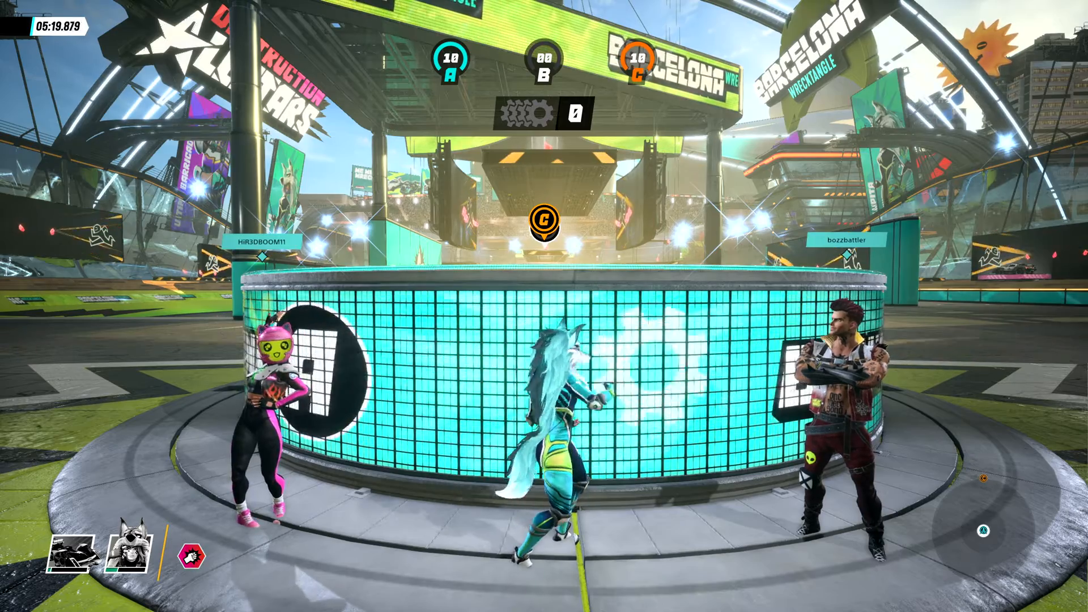
- Go Home and view the Destruction AllStars hub with price and trophy progress
key(PS)
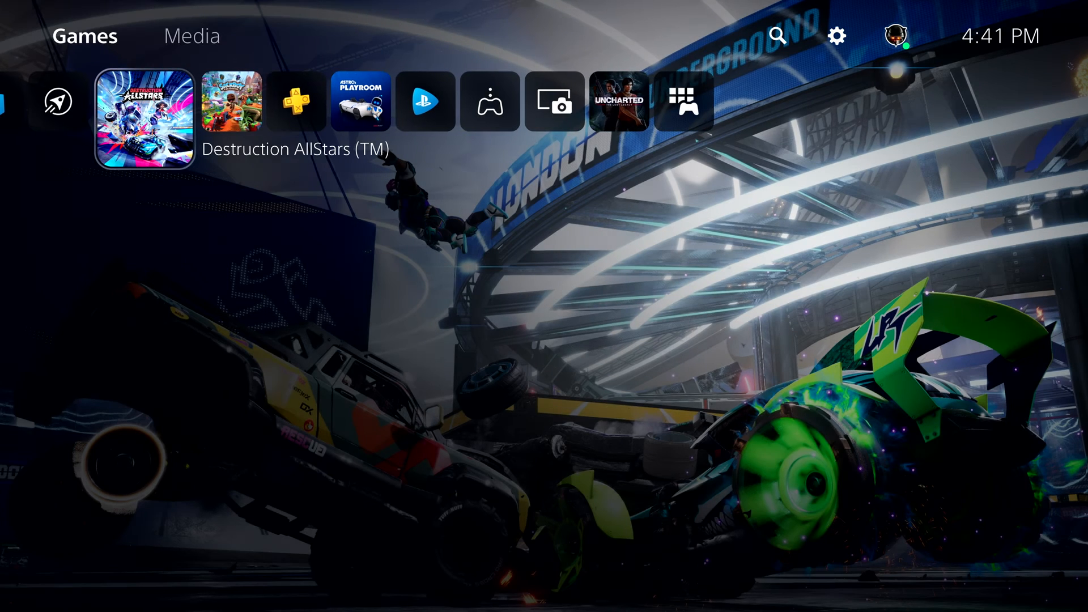
click(141, 118)
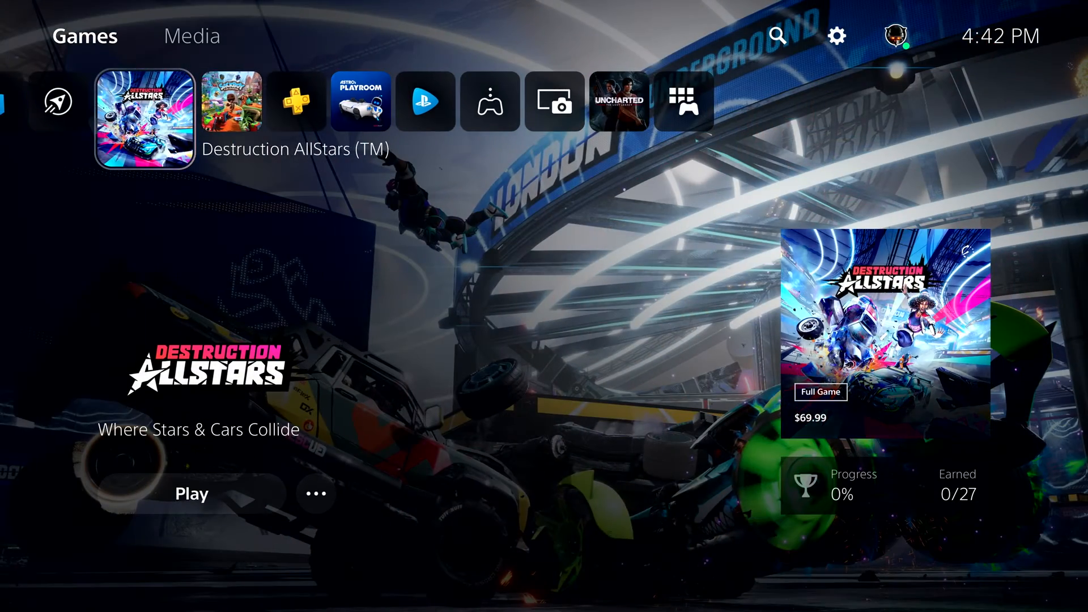
click(144, 117)
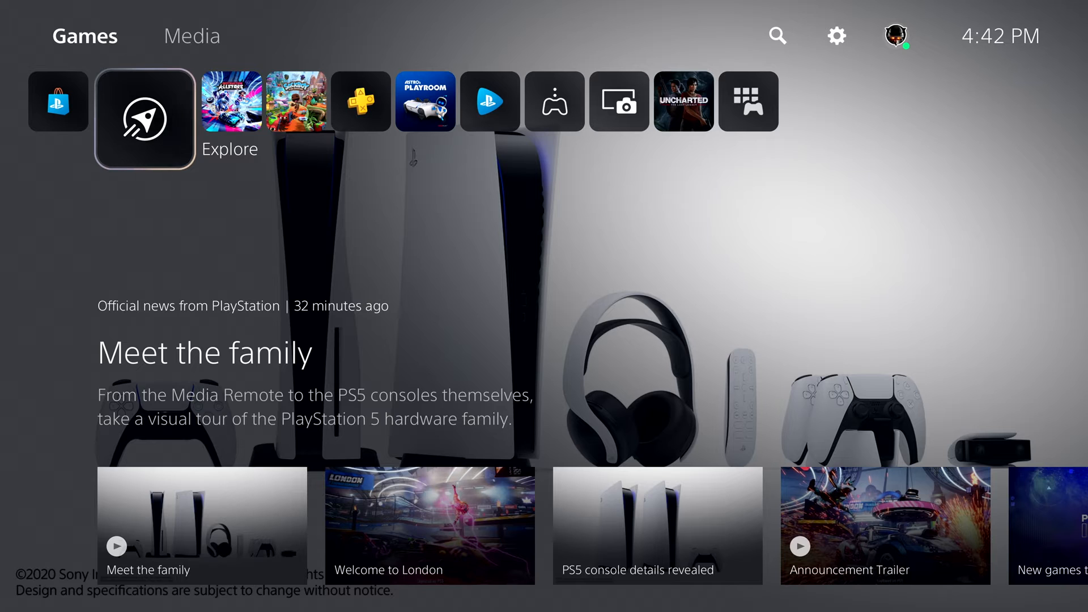
- Move focus from Explore news to the PlayStation Store tile
click(144, 118)
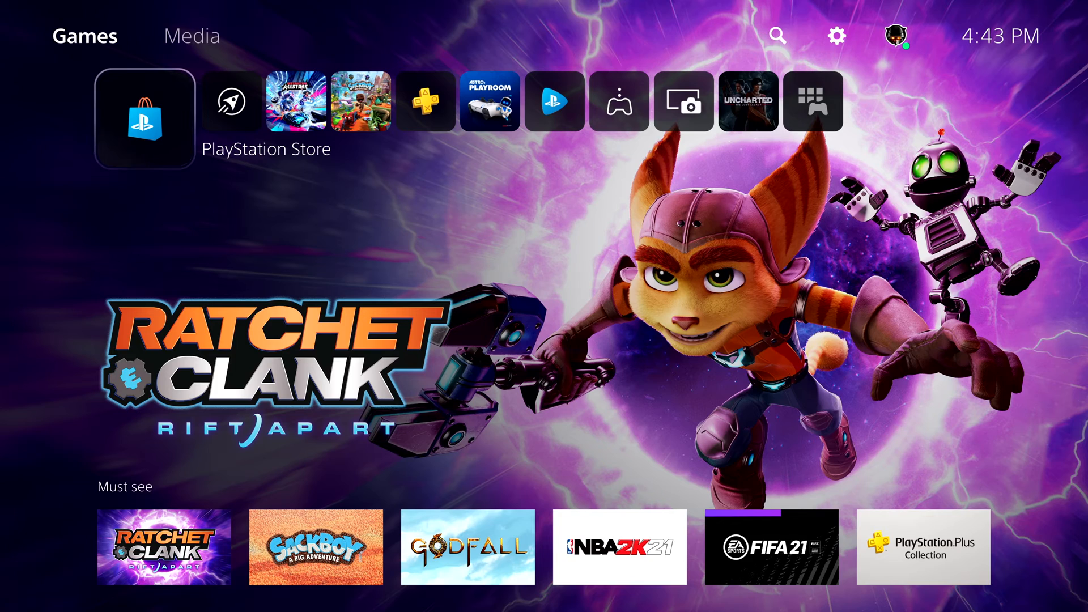
mouse_move(144, 118)
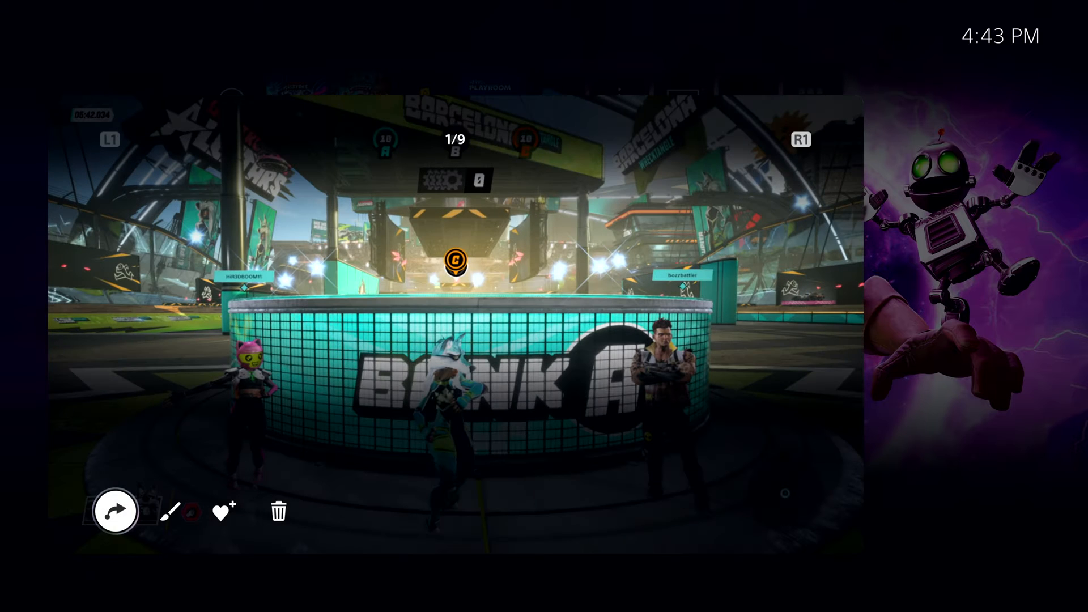
- Open the Share menu for the lobby screenshot
click(115, 511)
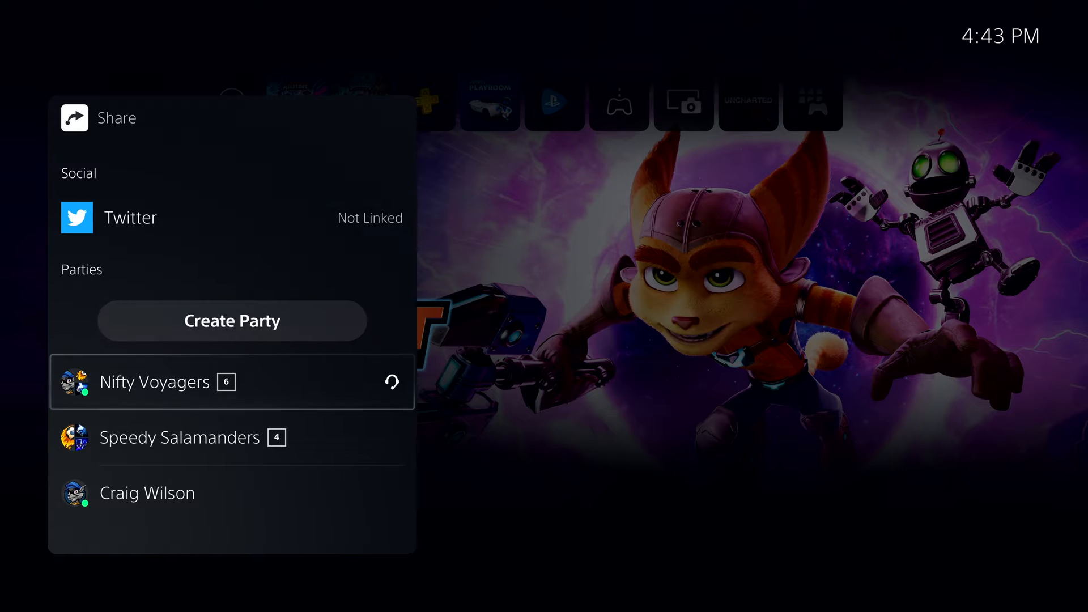
mouse_move(232, 382)
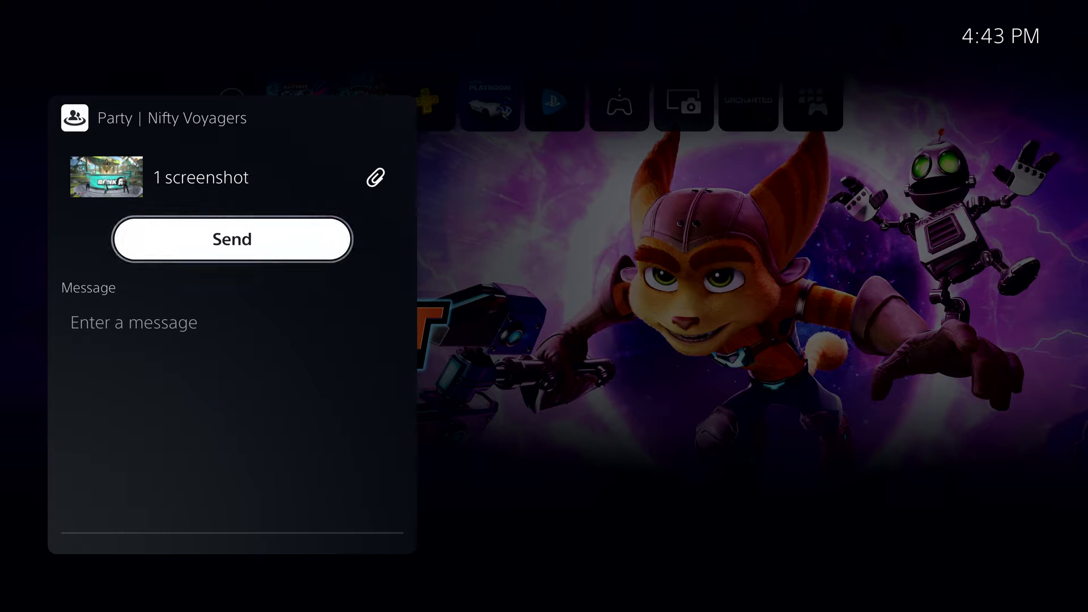
- Dictate "Thanks for a great match." and send the screenshot to Nifty Voyagers
click(232, 322)
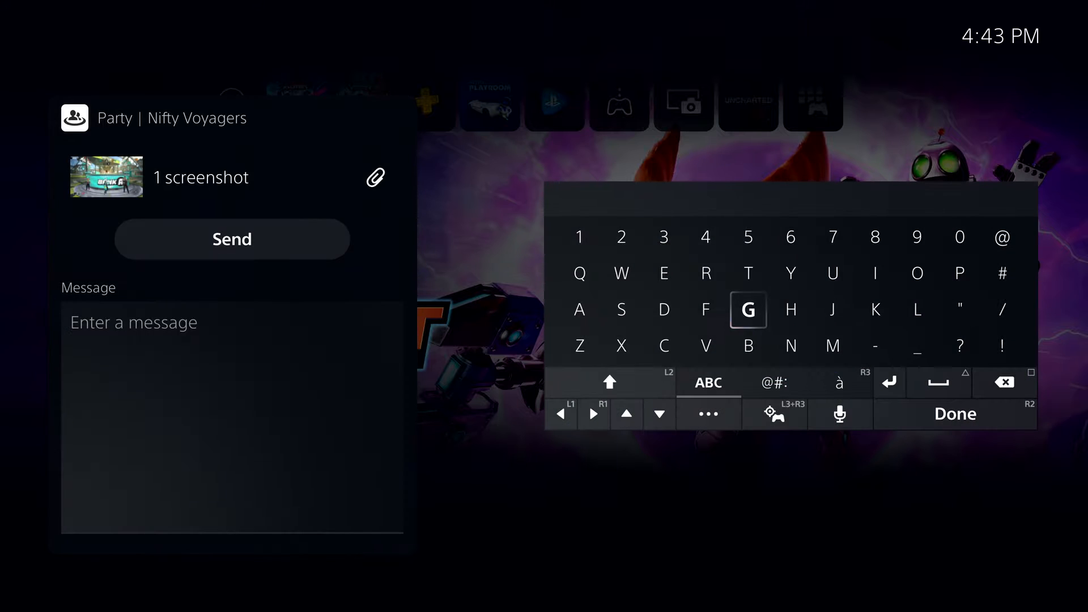
click(840, 413)
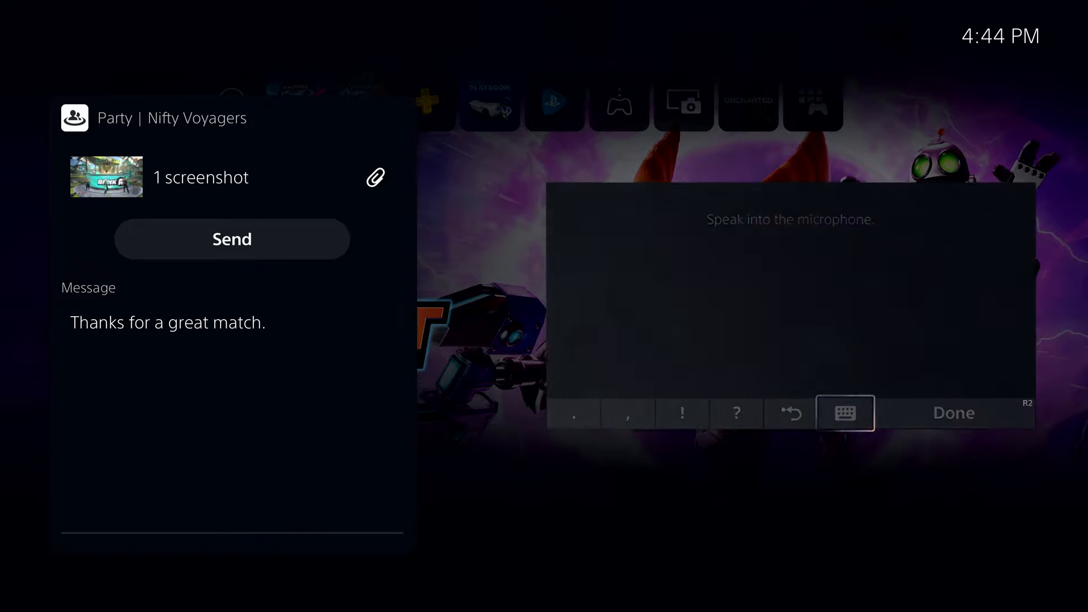
click(953, 413)
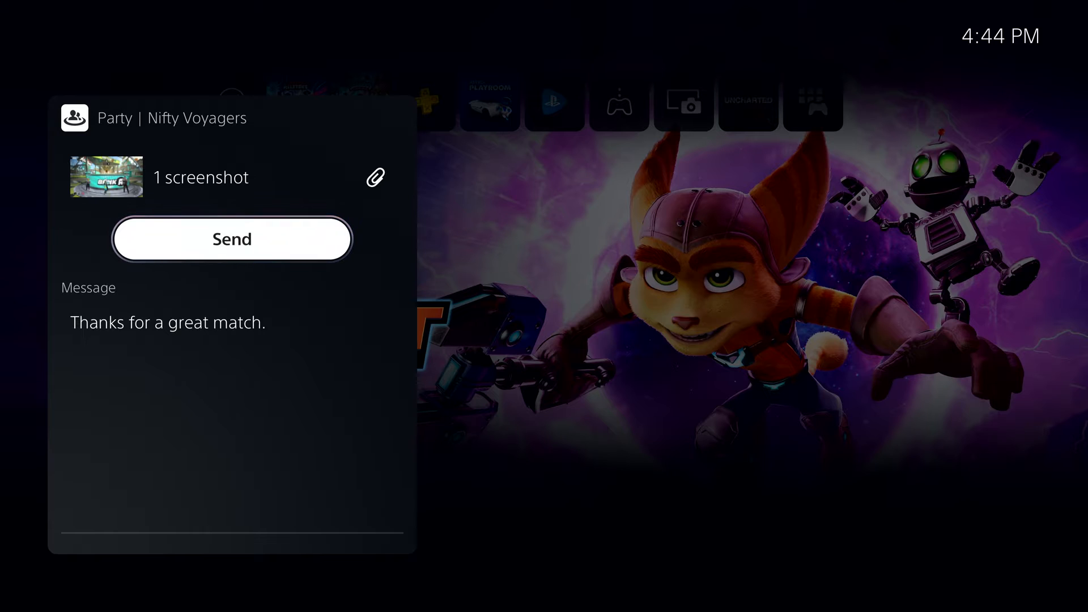
click(231, 238)
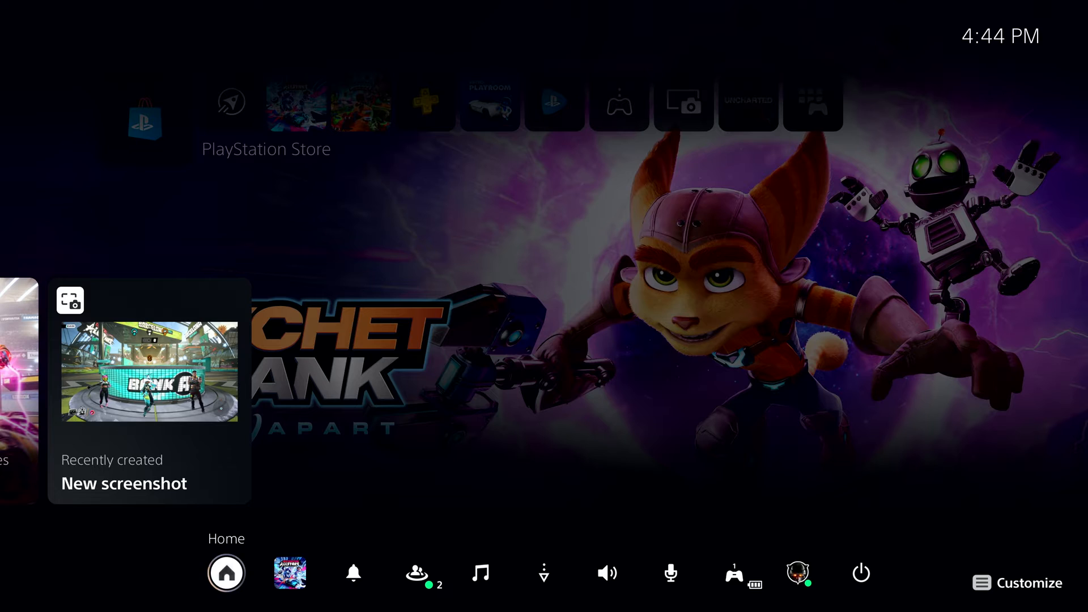
mouse_move(860, 573)
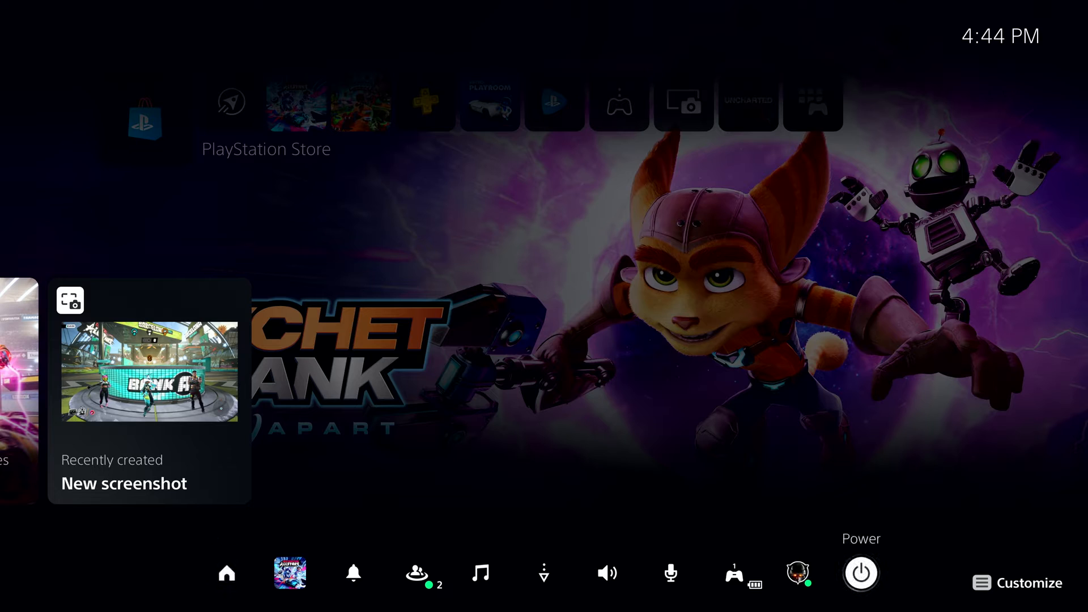
- Choose Enter Rest Mode from the Control Center power options
click(860, 573)
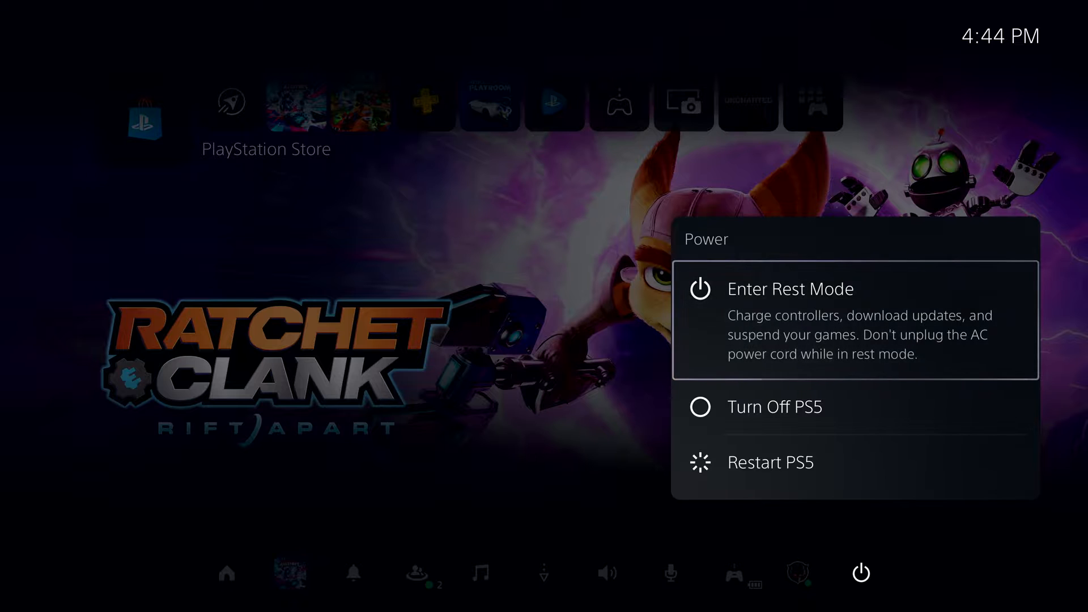
click(790, 289)
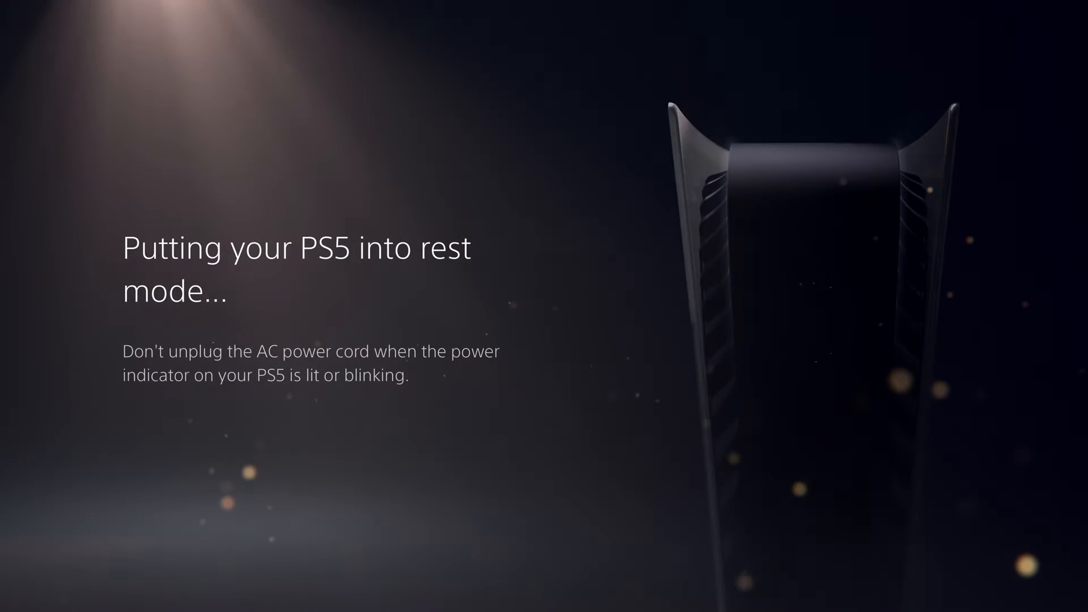